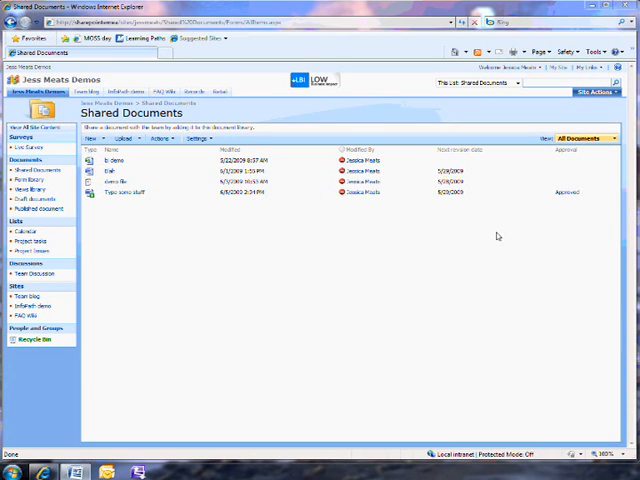
mouse_move(497, 237)
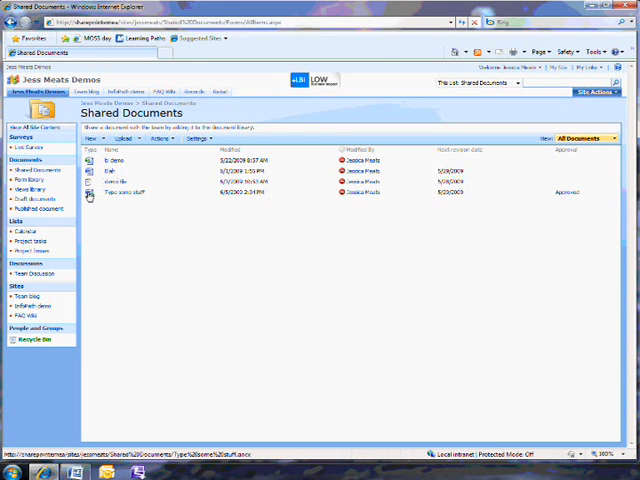
mouse_move(120, 192)
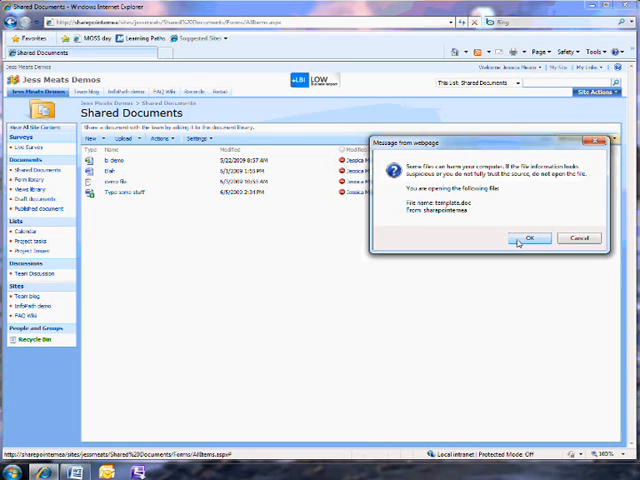
Accept the security warning for template.doc so the new Word document opens.
click(530, 238)
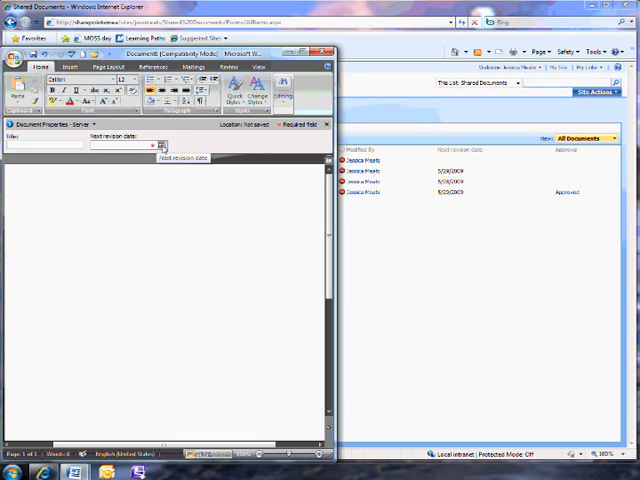
Review the required Next revision date server property, then close Word without saving.
click(160, 145)
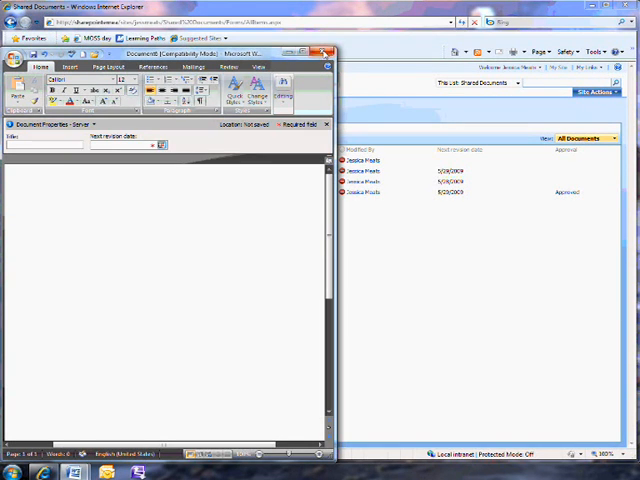
click(330, 51)
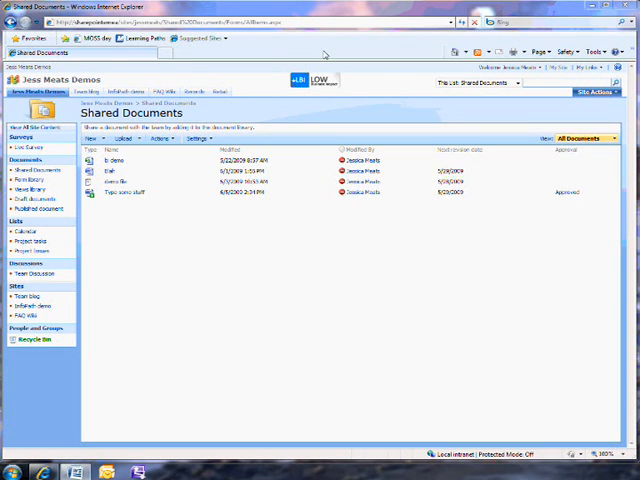
mouse_move(588, 79)
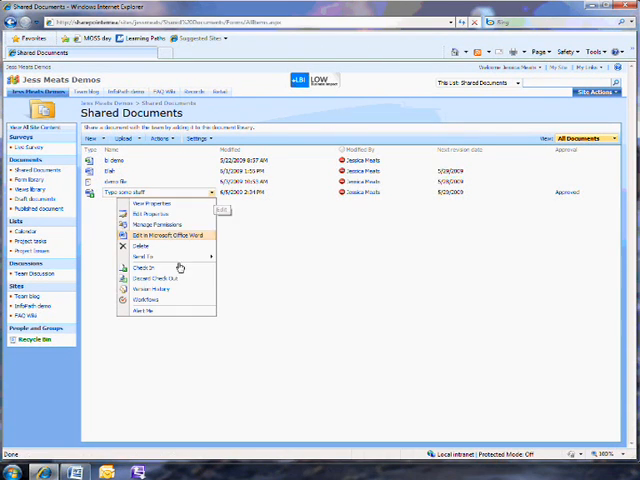
Choose Version History from the Type some stuff.docx item menu.
click(146, 289)
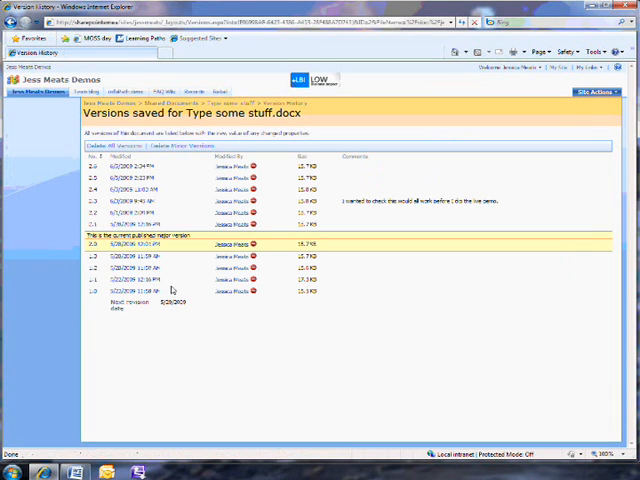